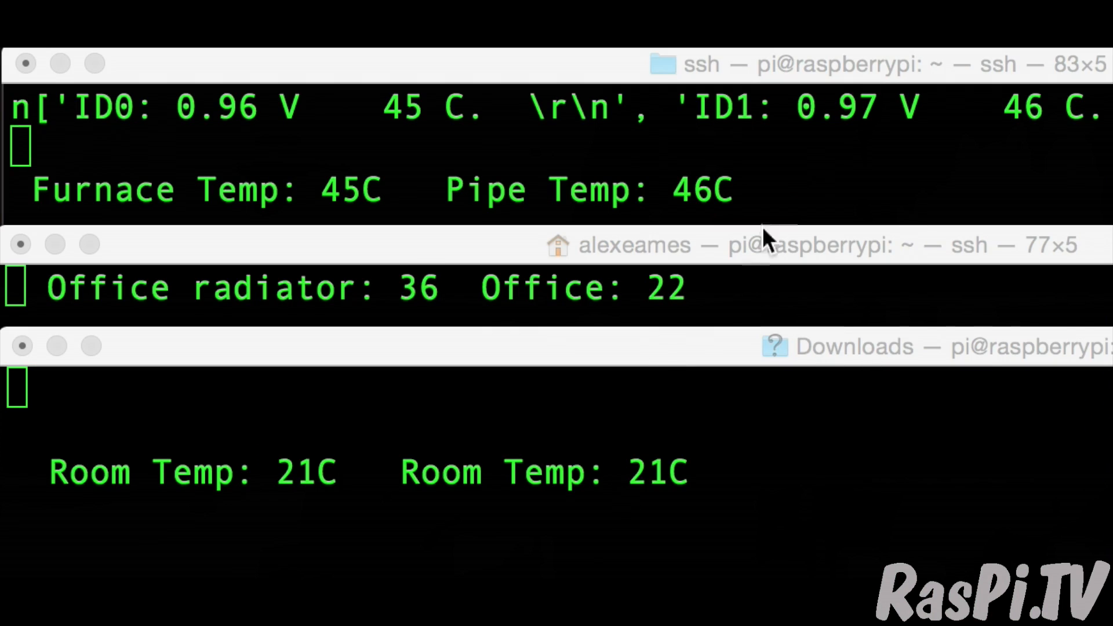
pyautogui.moveTo(475, 362)
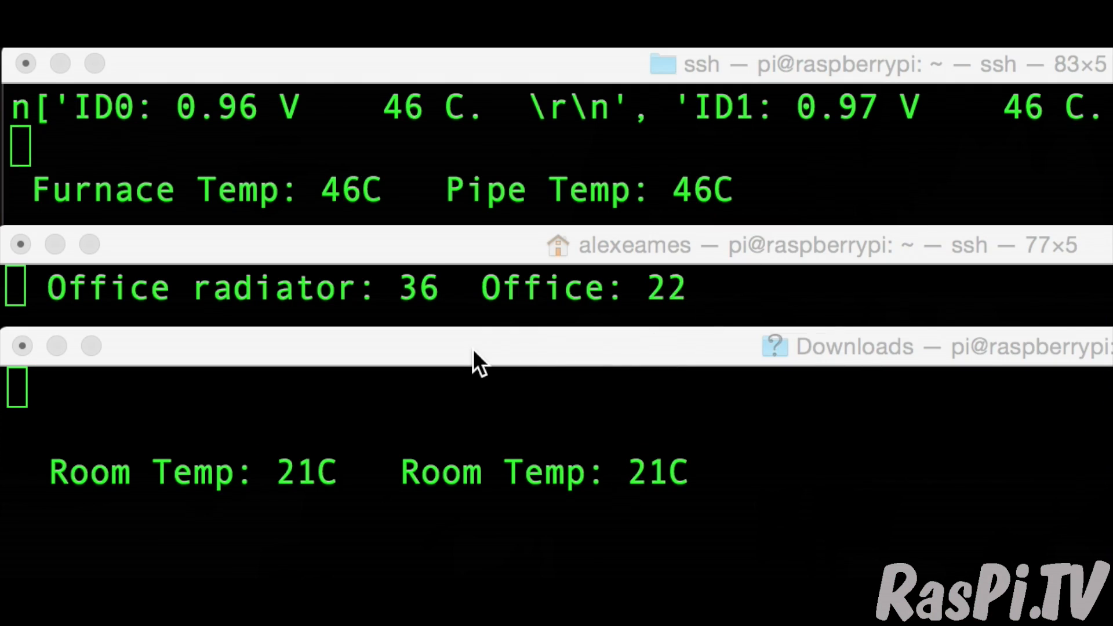
# Step: Scroll the RasPiO Duino guide from page 12 down to its final page 54
pyautogui.click(24, 345)
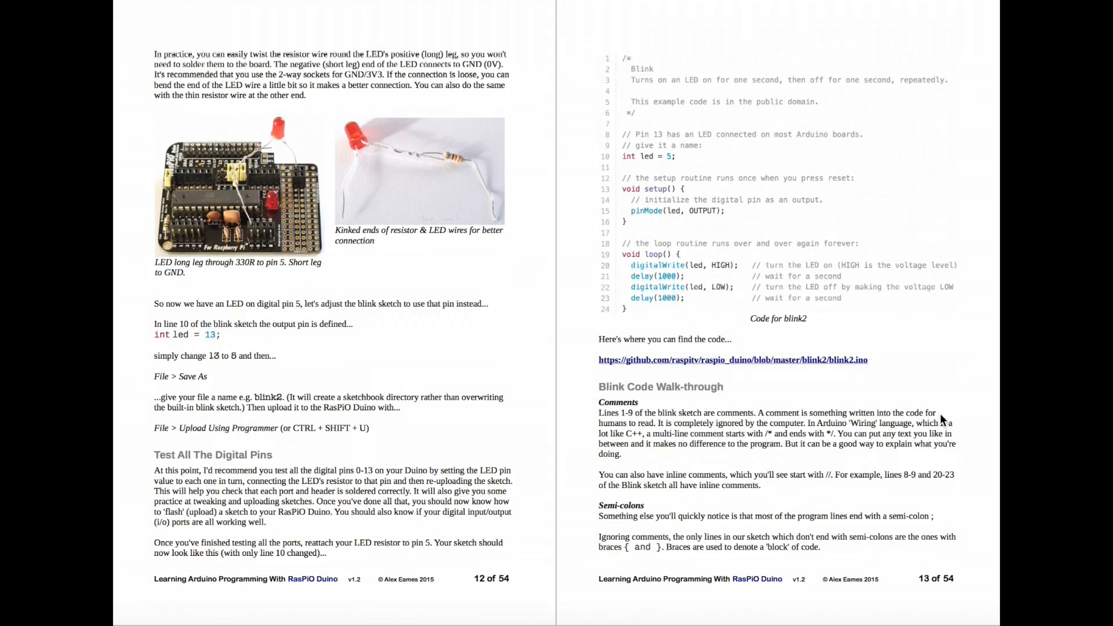
pyautogui.scroll(-3)
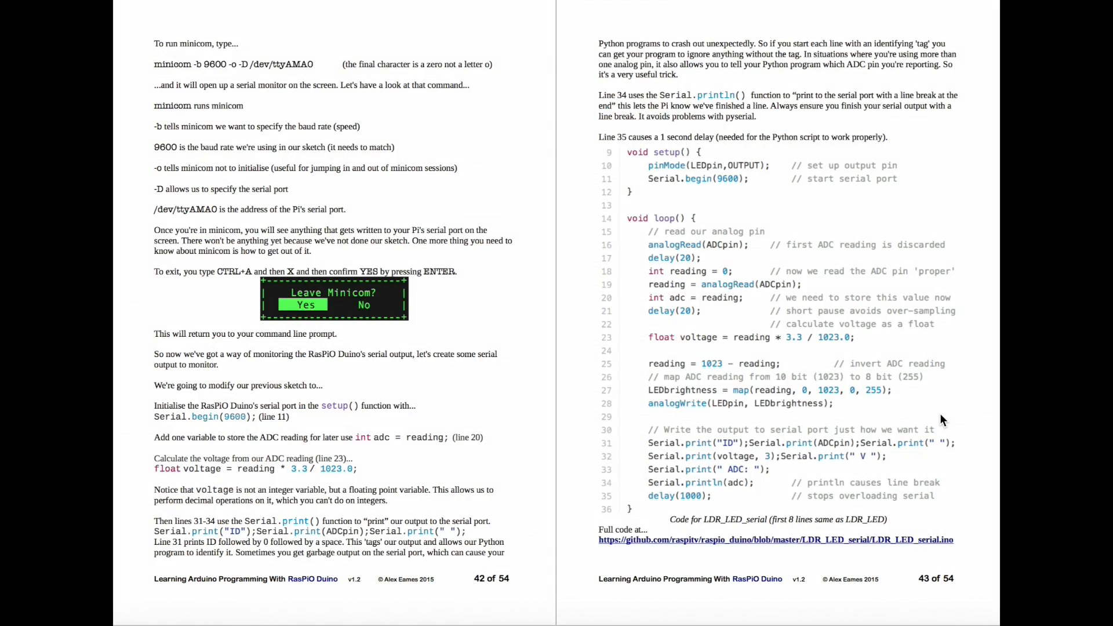
pyautogui.scroll(-3)
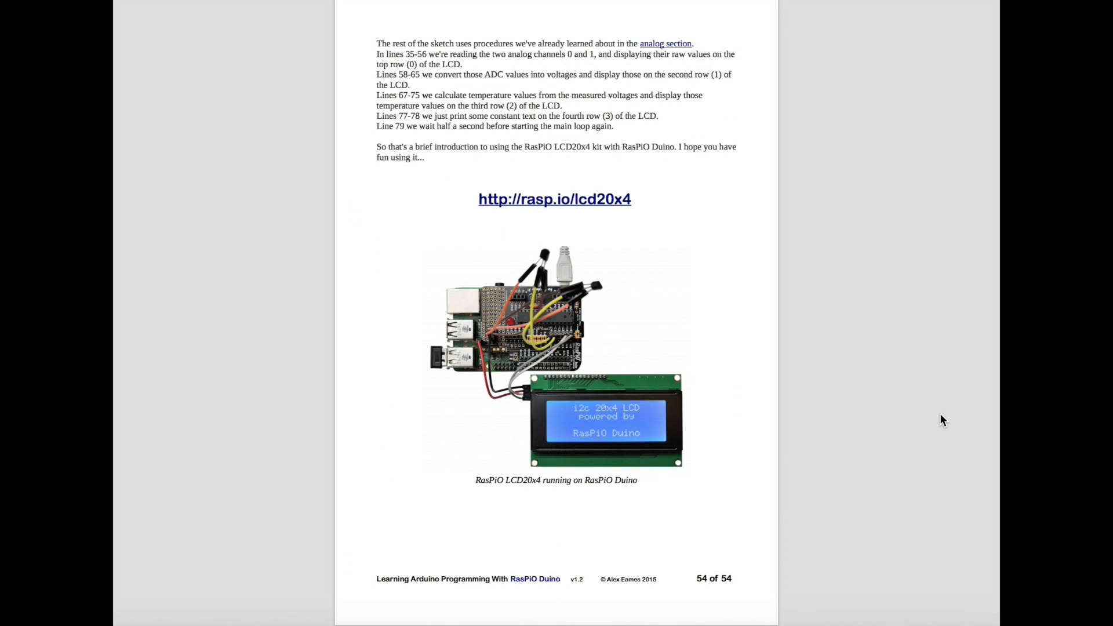
pyautogui.moveTo(978, 404)
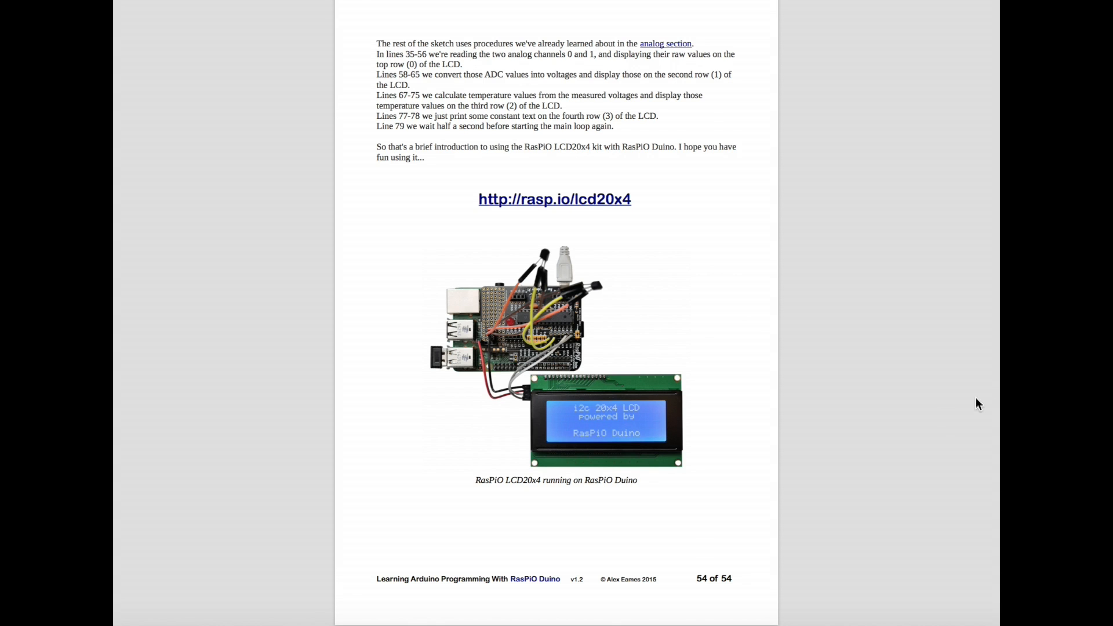